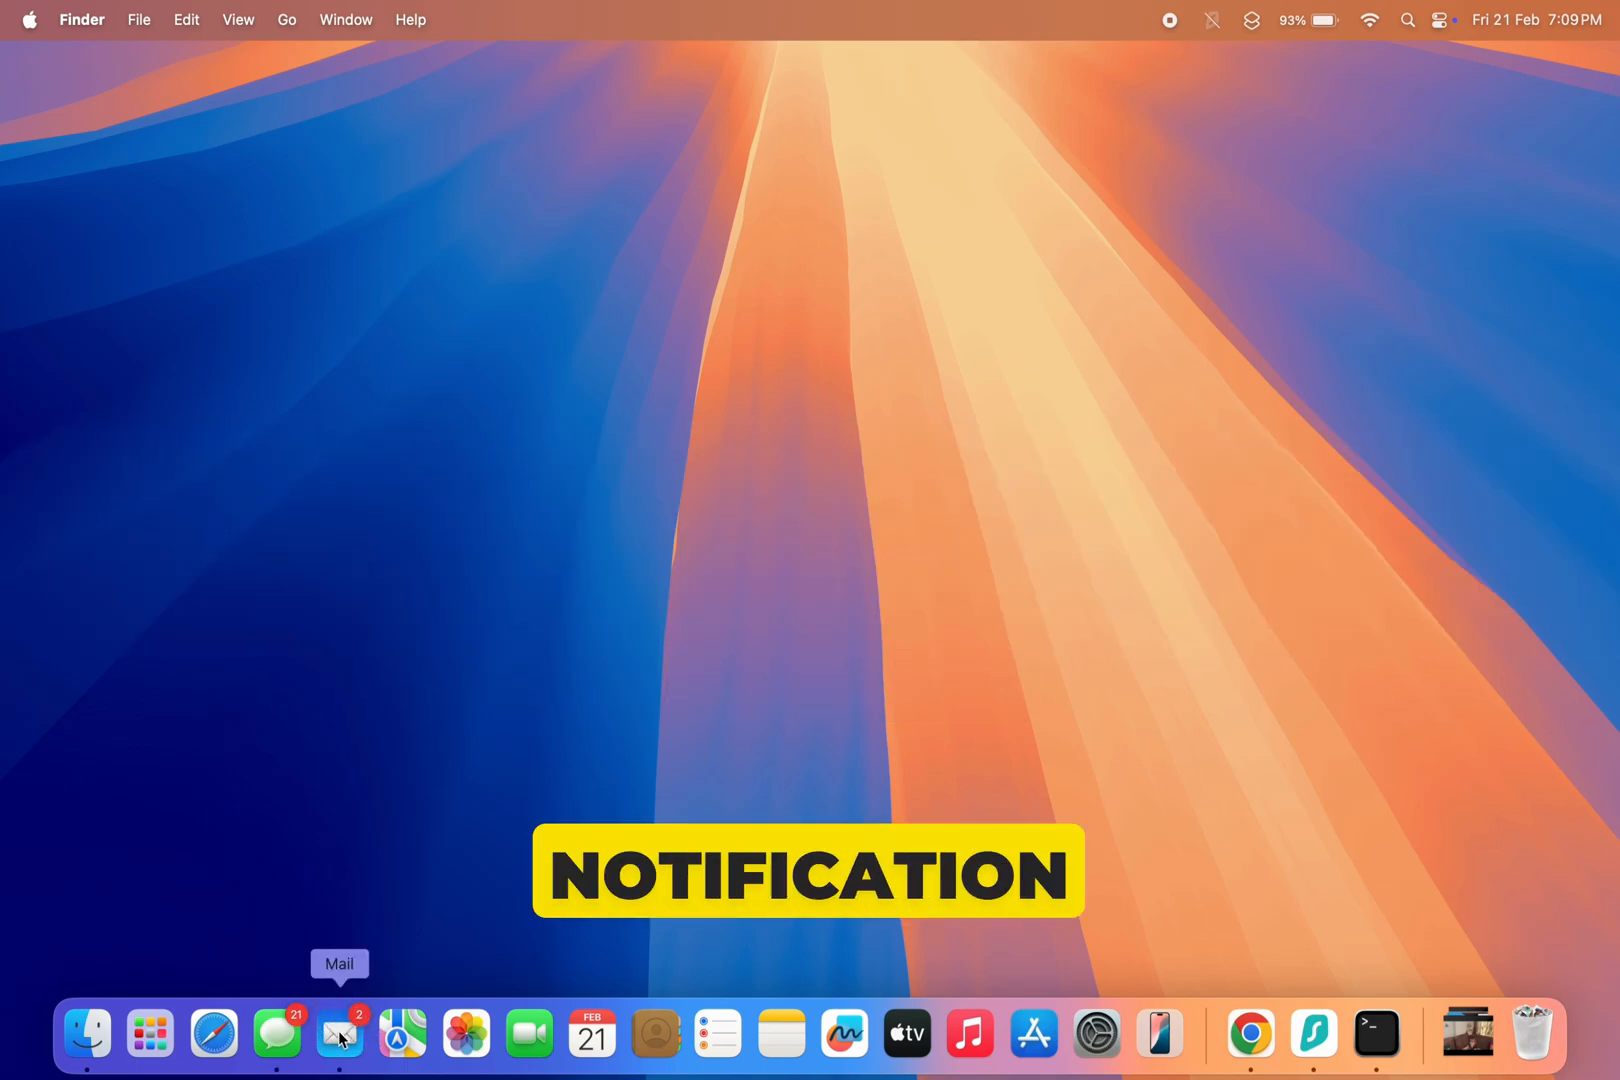
Launch Mail from the Dock so its inbox with two unread messages appears
click(340, 1035)
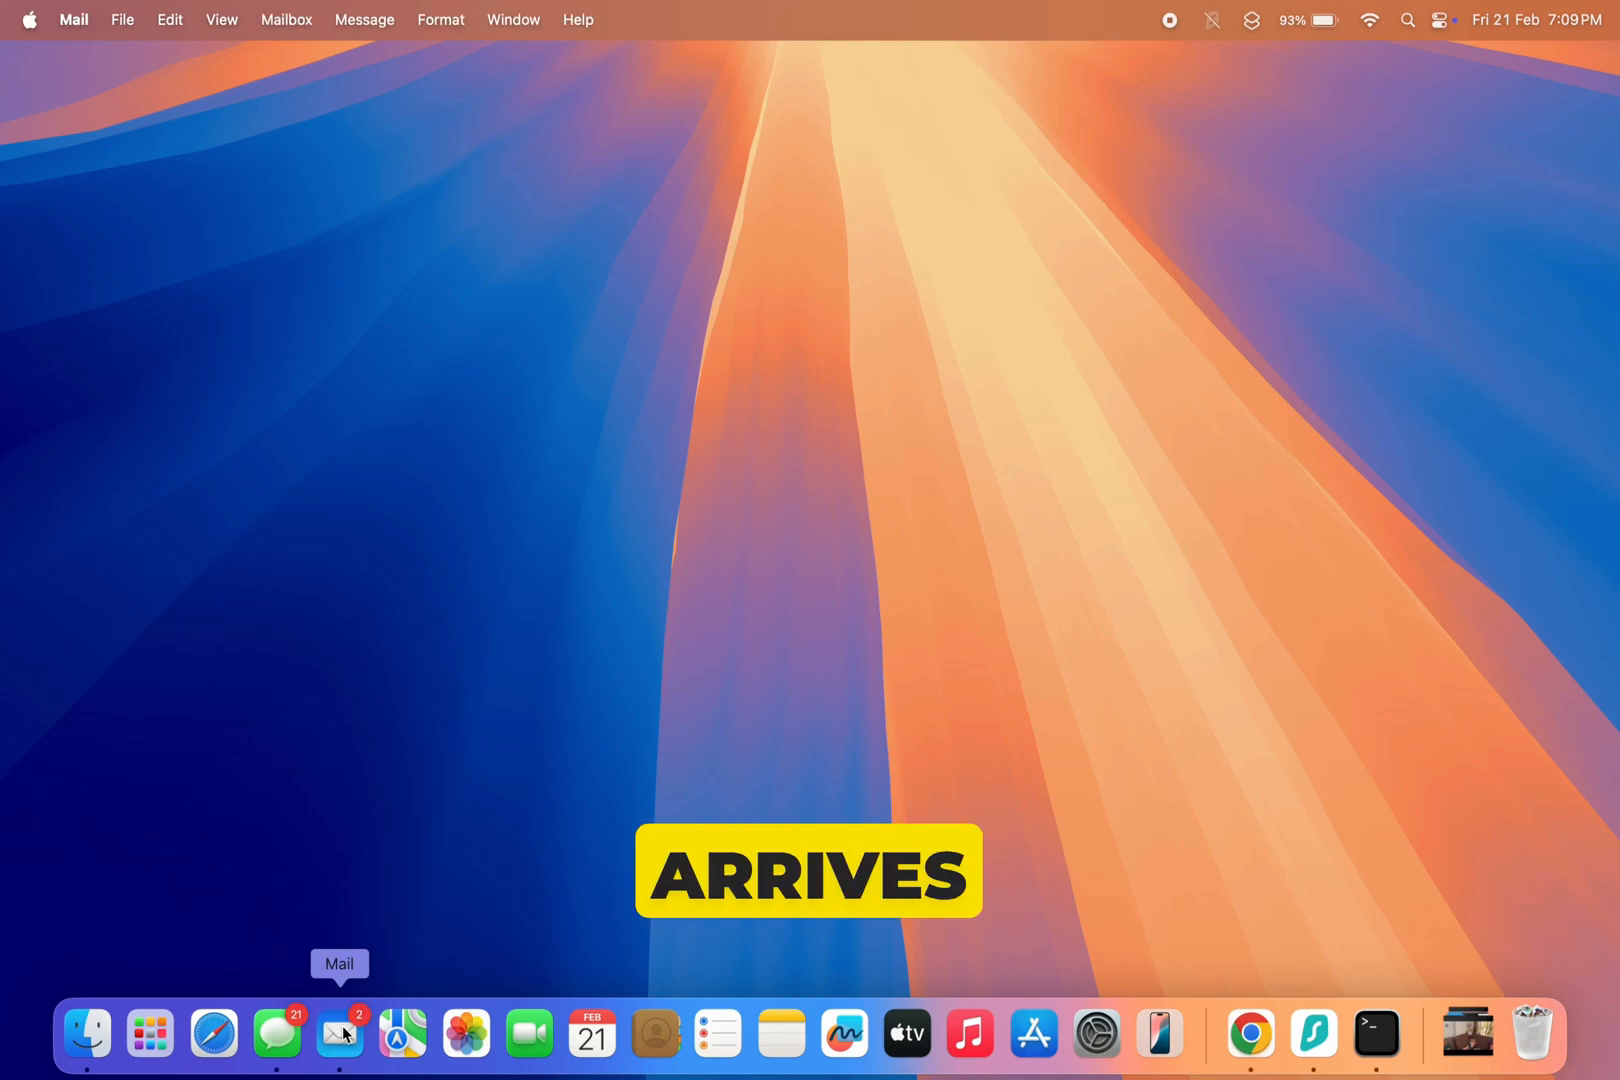
click(340, 1033)
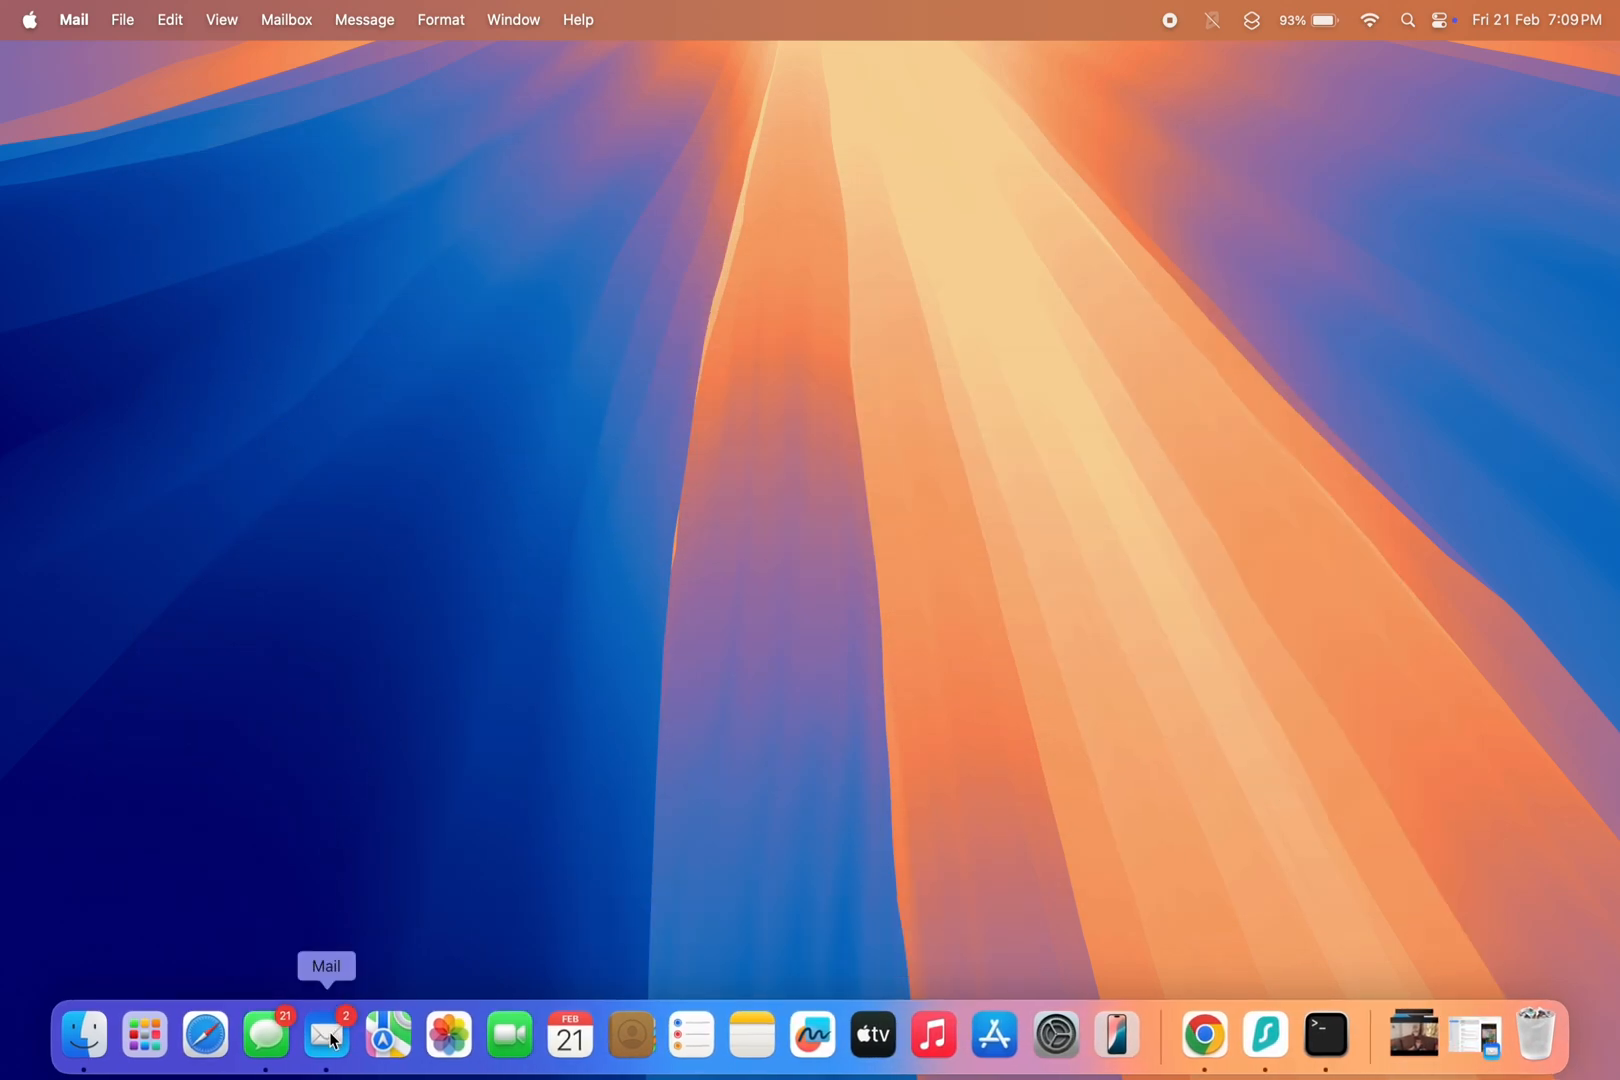
Open Mail Settings and review the Accounts and Composing preferences
click(327, 1038)
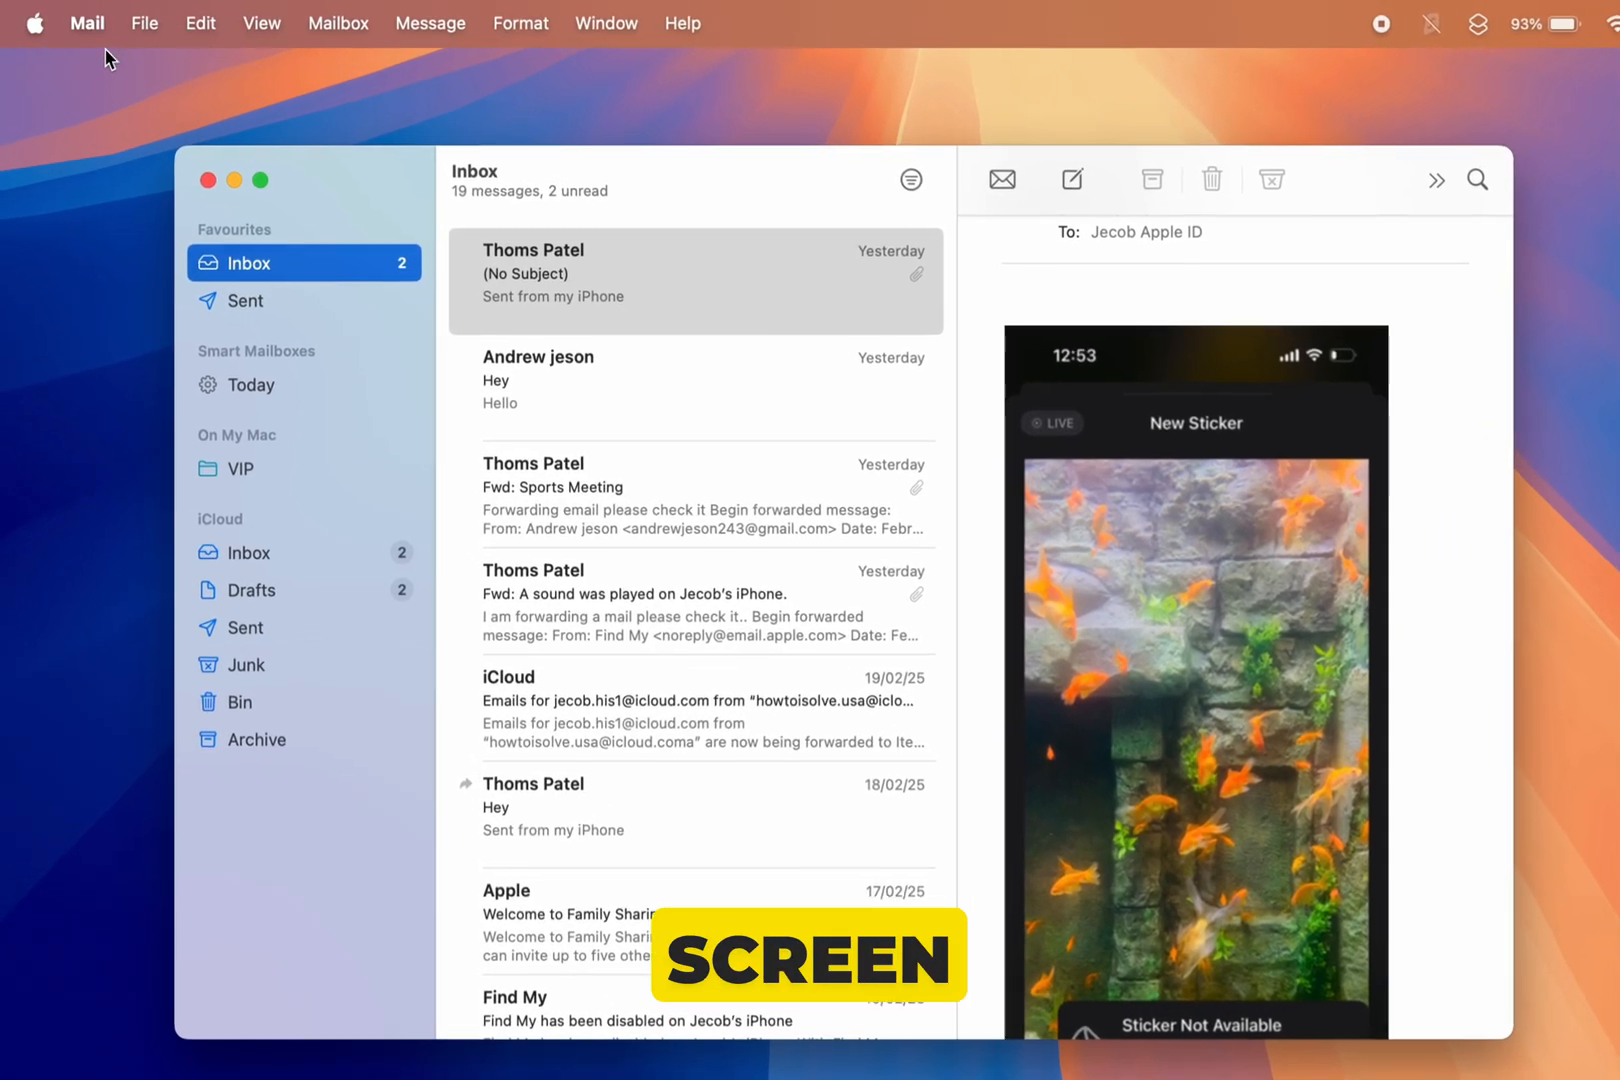
click(86, 24)
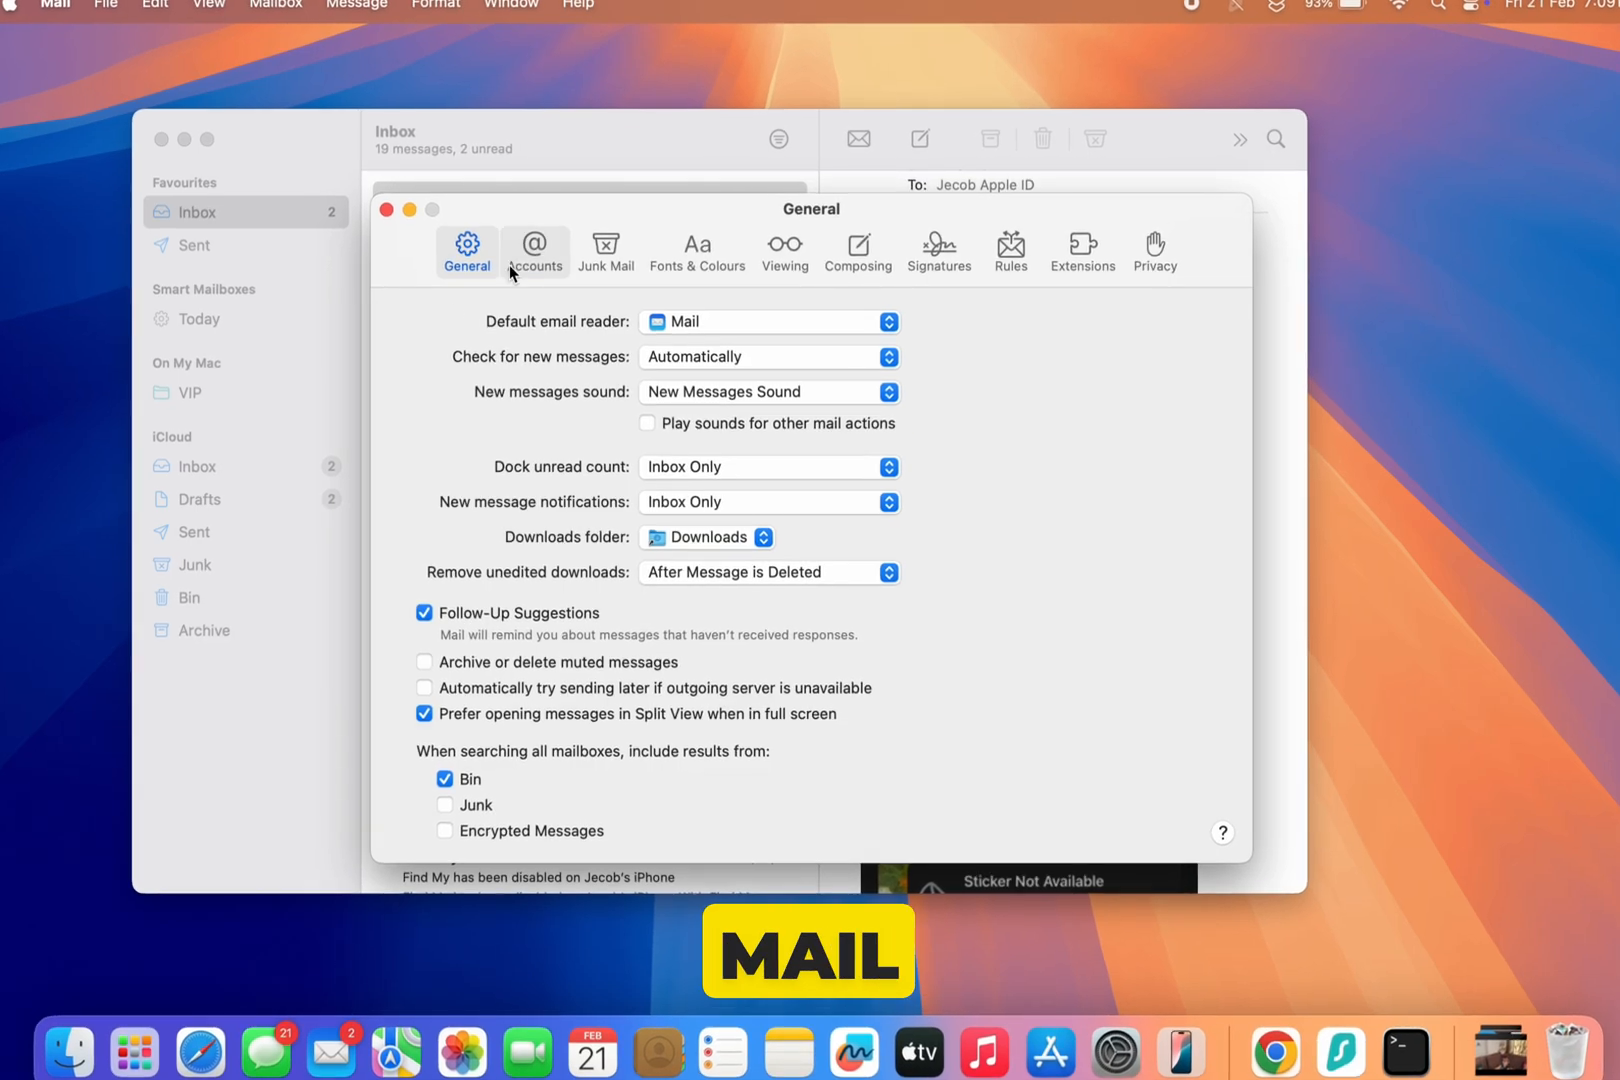
click(534, 248)
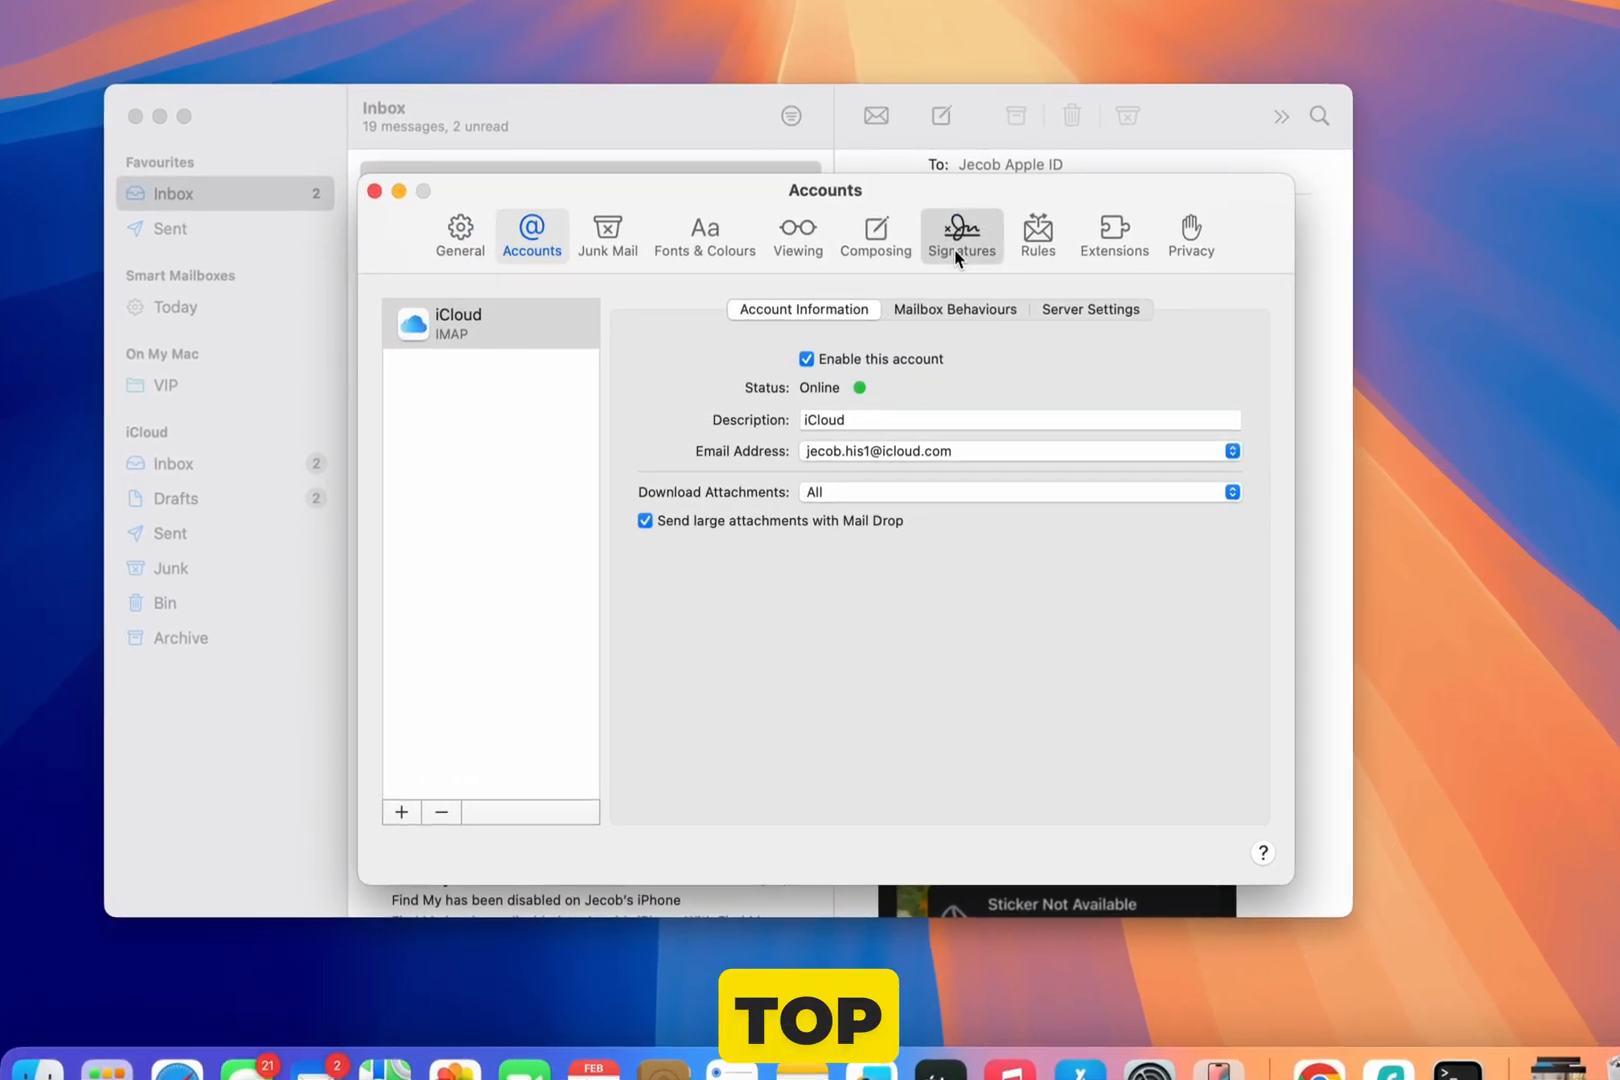
click(875, 234)
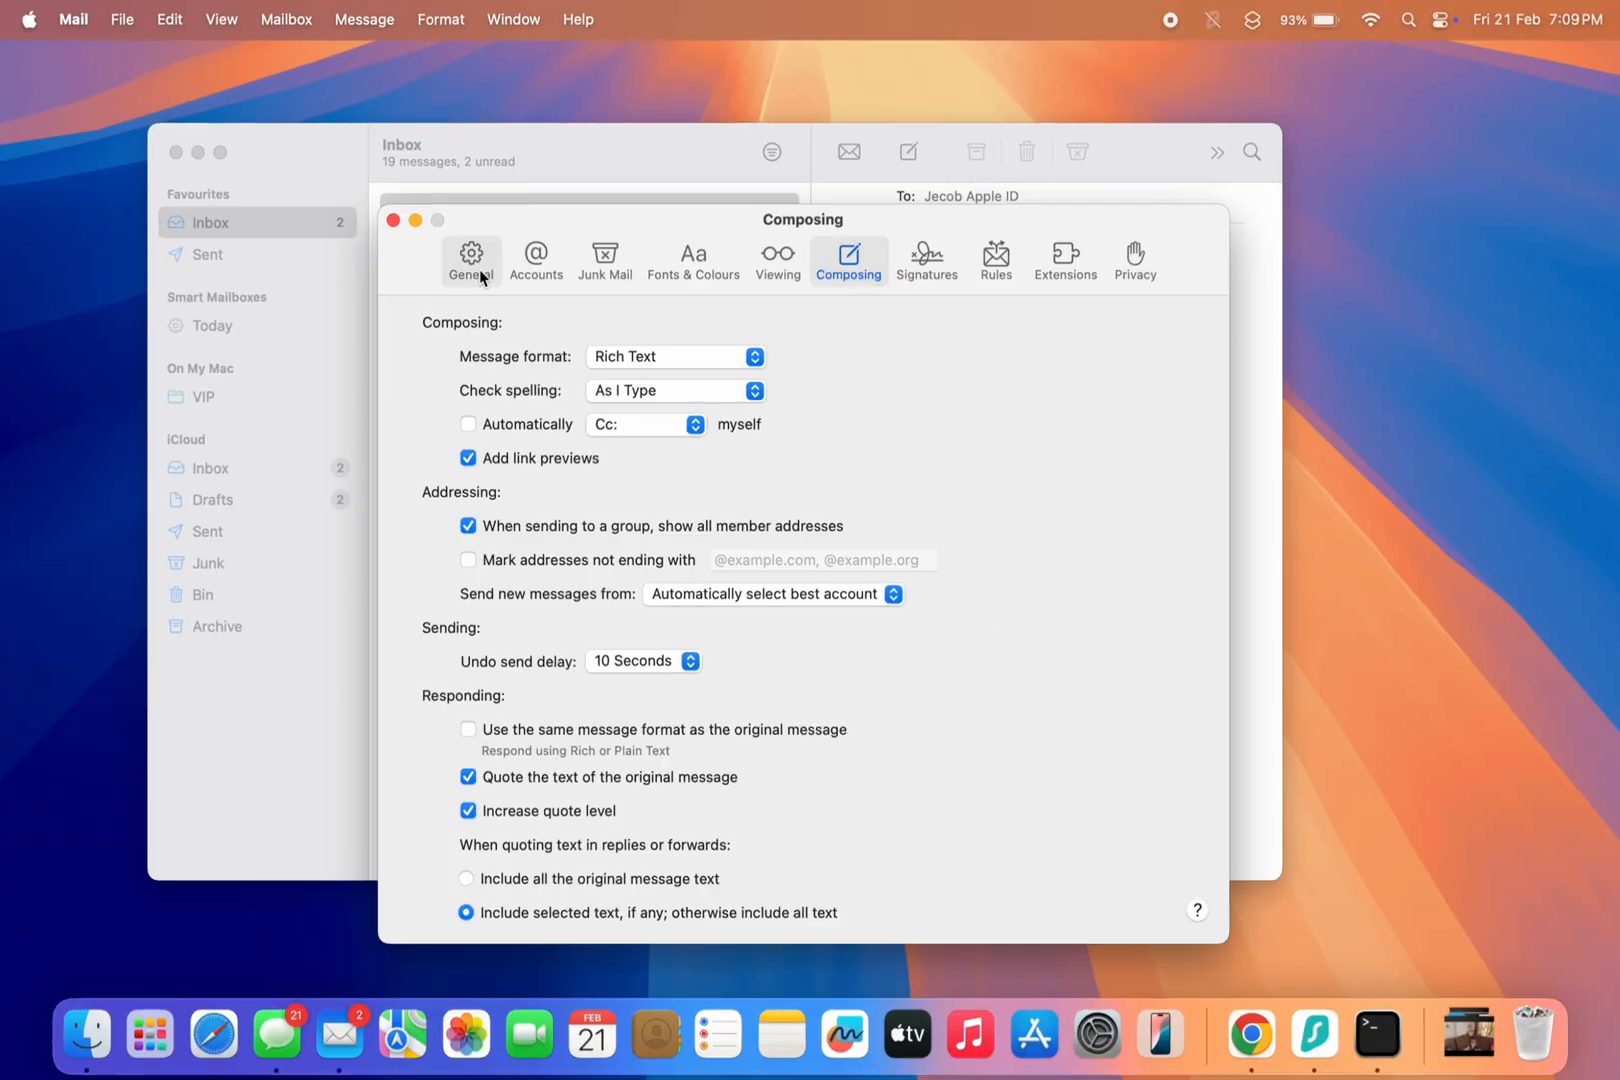
In General preferences, set the New messages sound to None
click(471, 255)
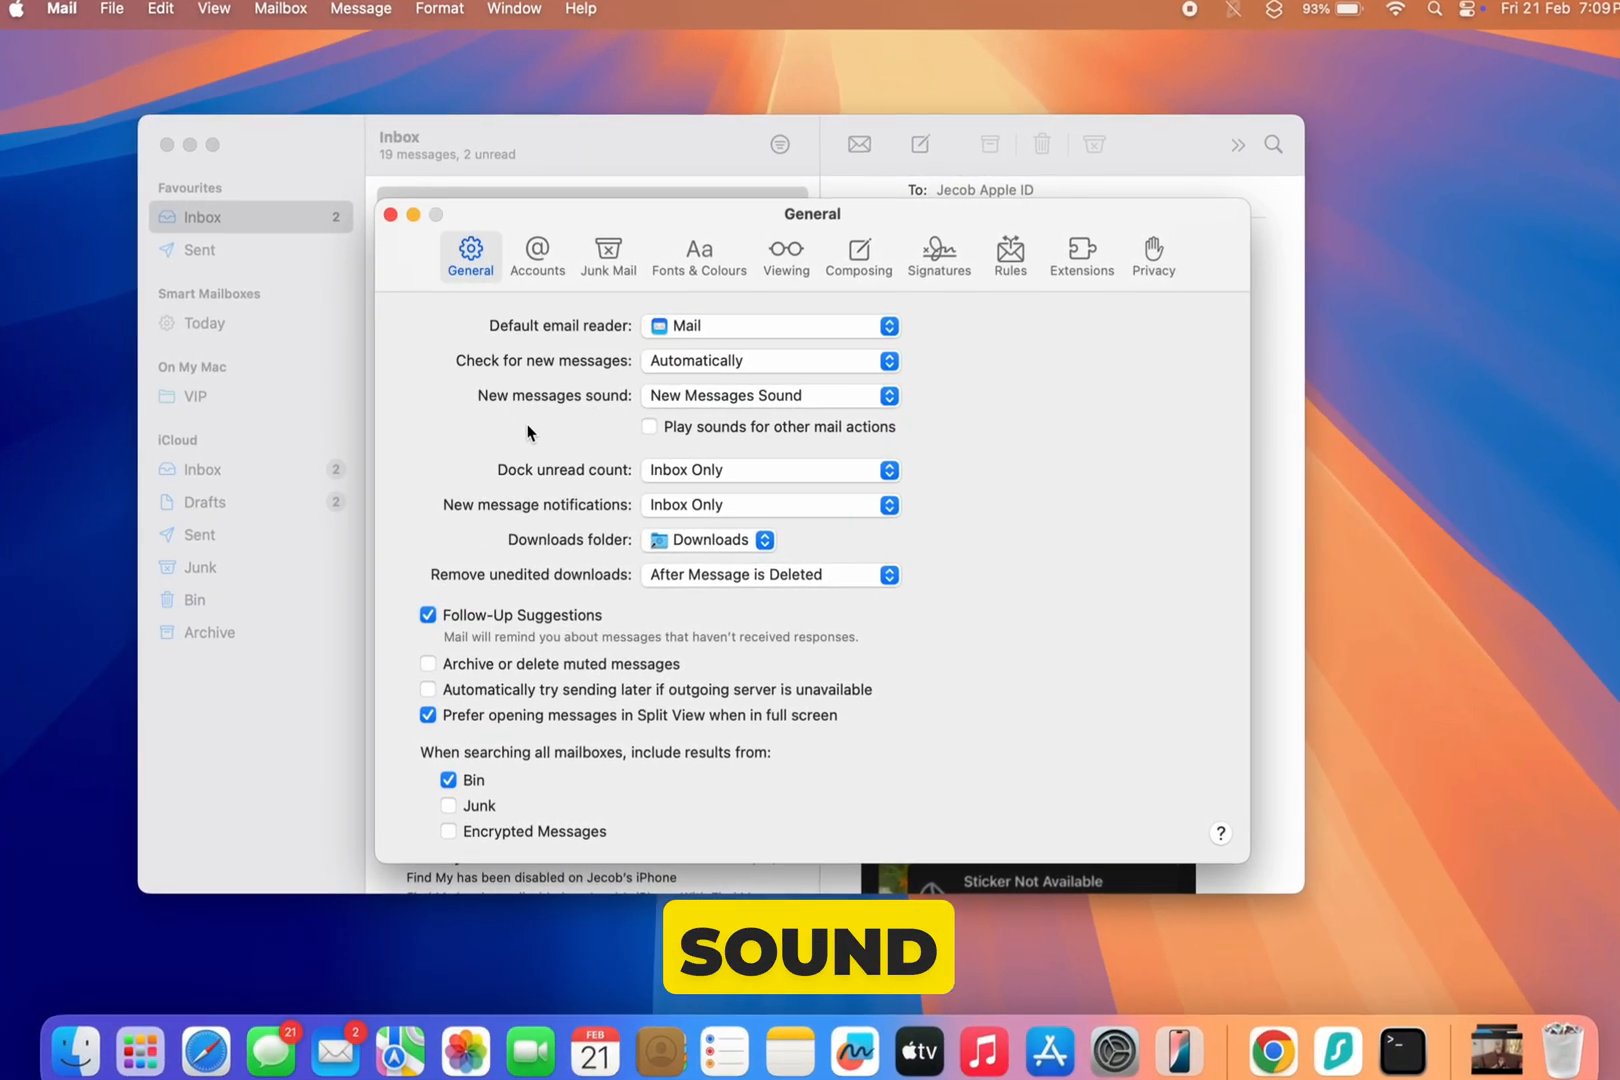
click(771, 395)
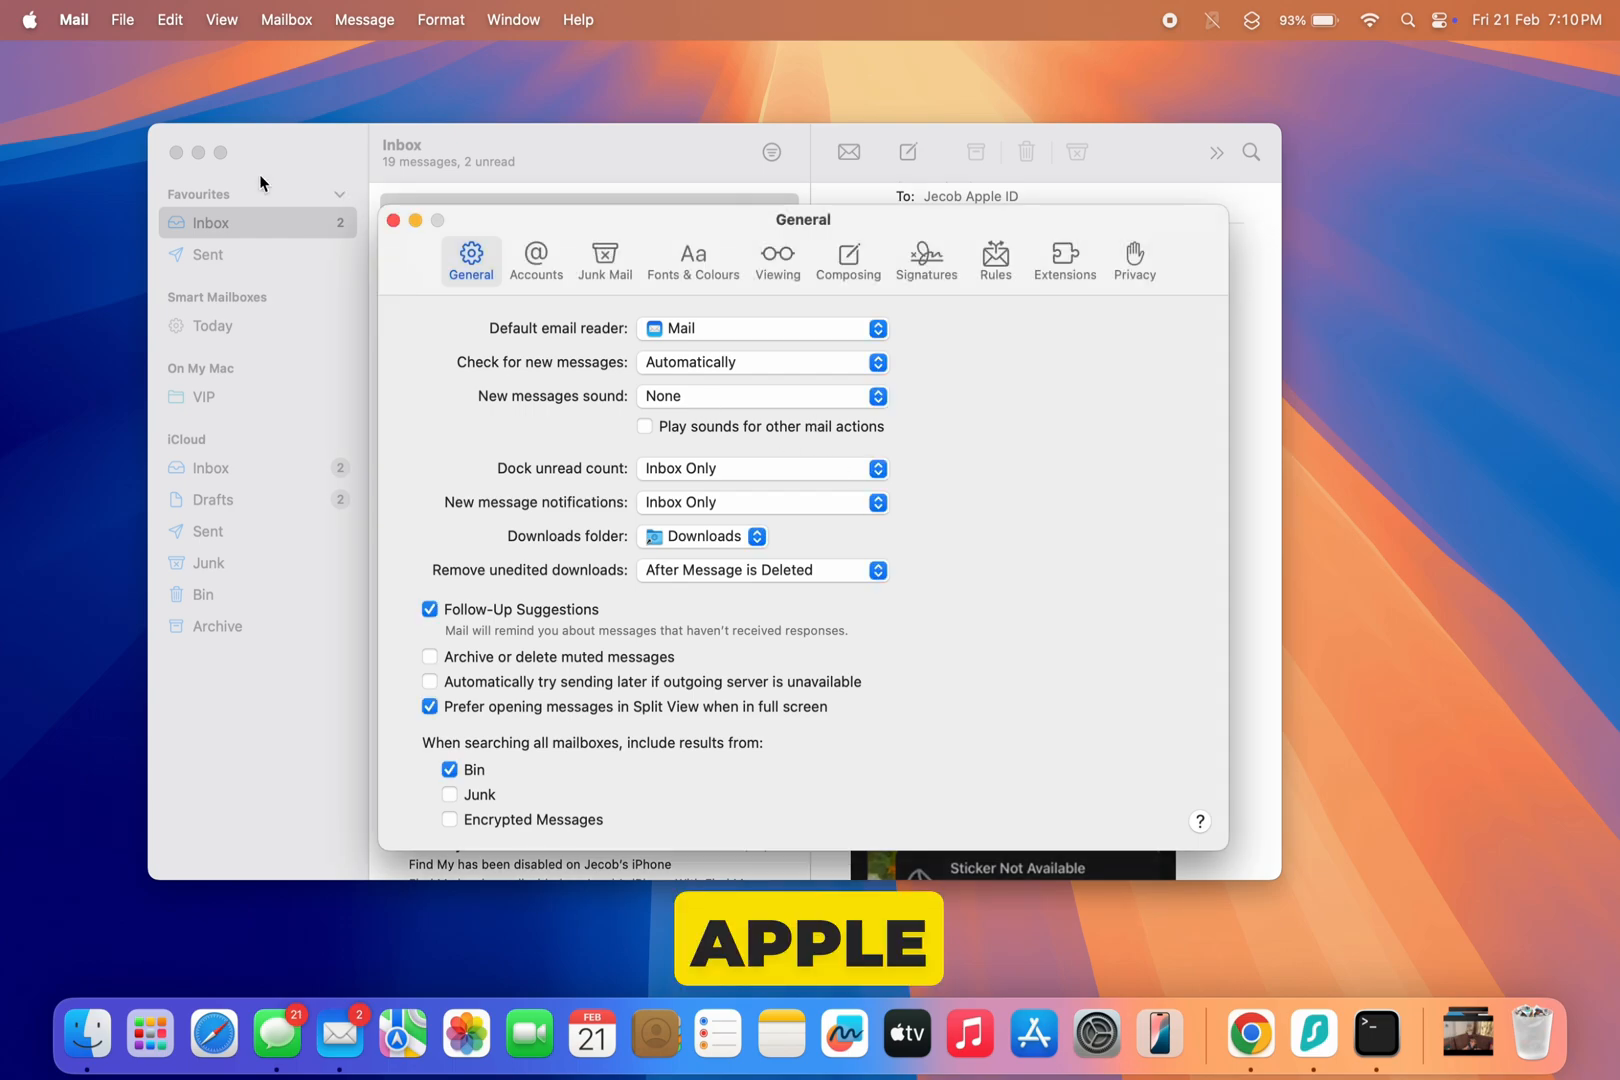
Open System Settings to the Notifications settings for Mail
click(34, 19)
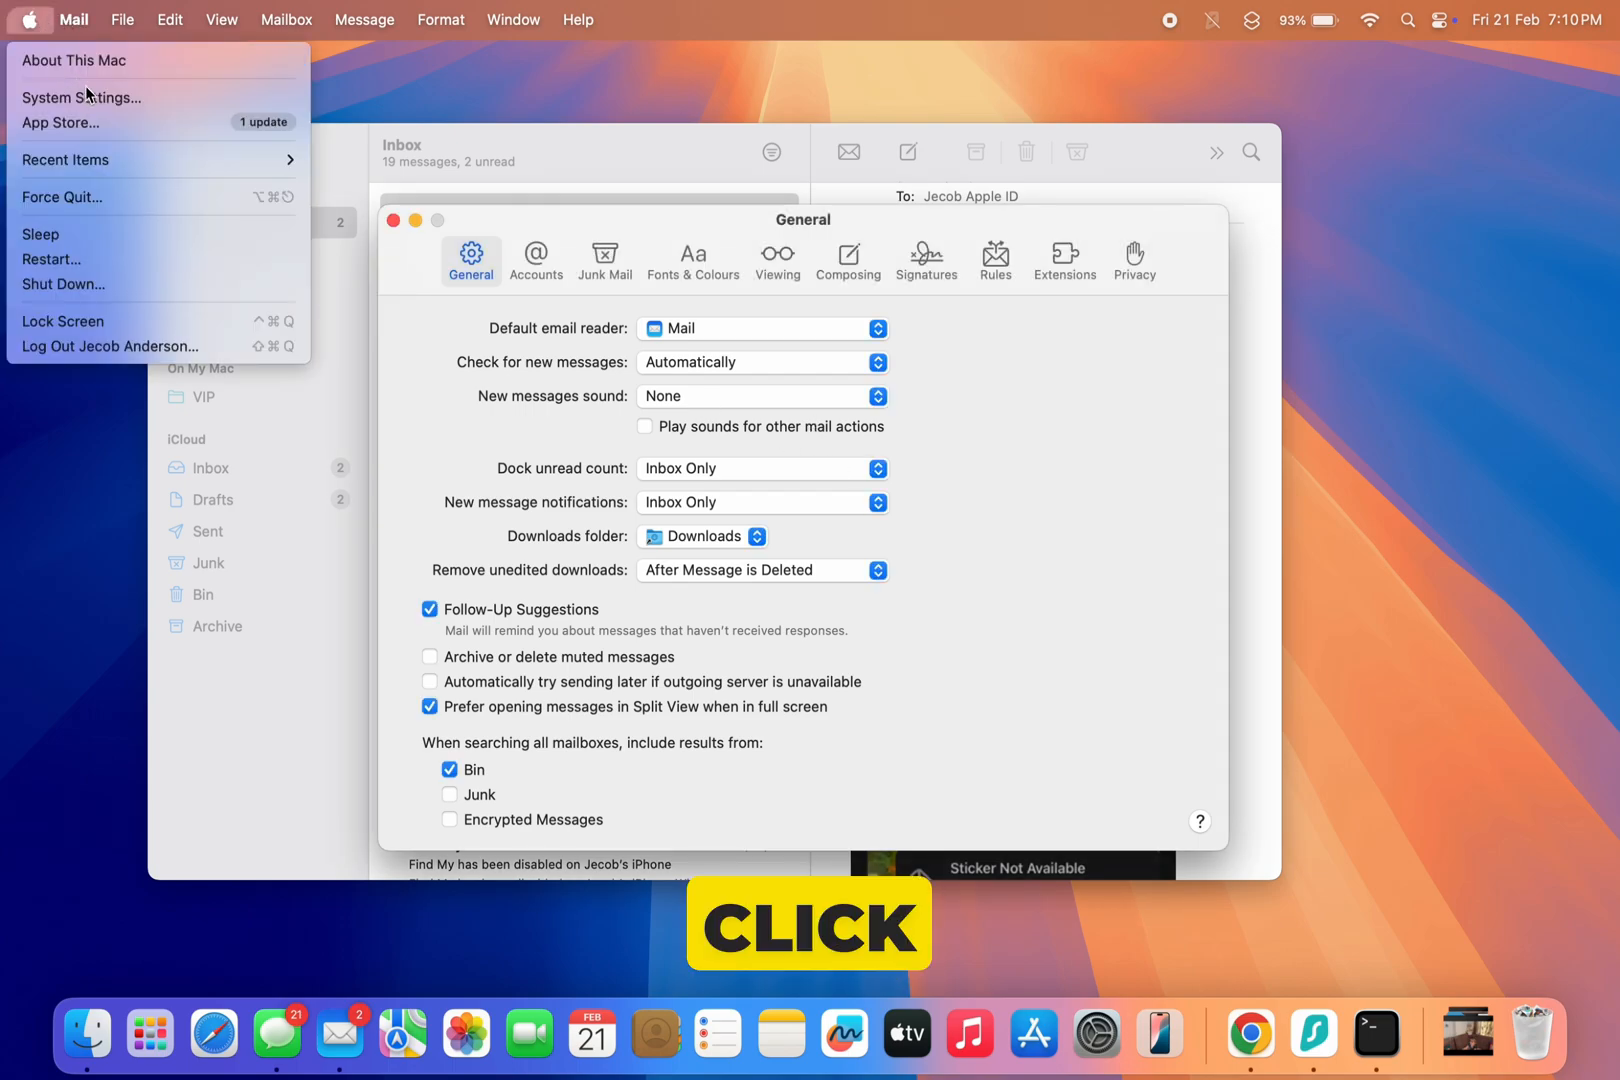
click(79, 97)
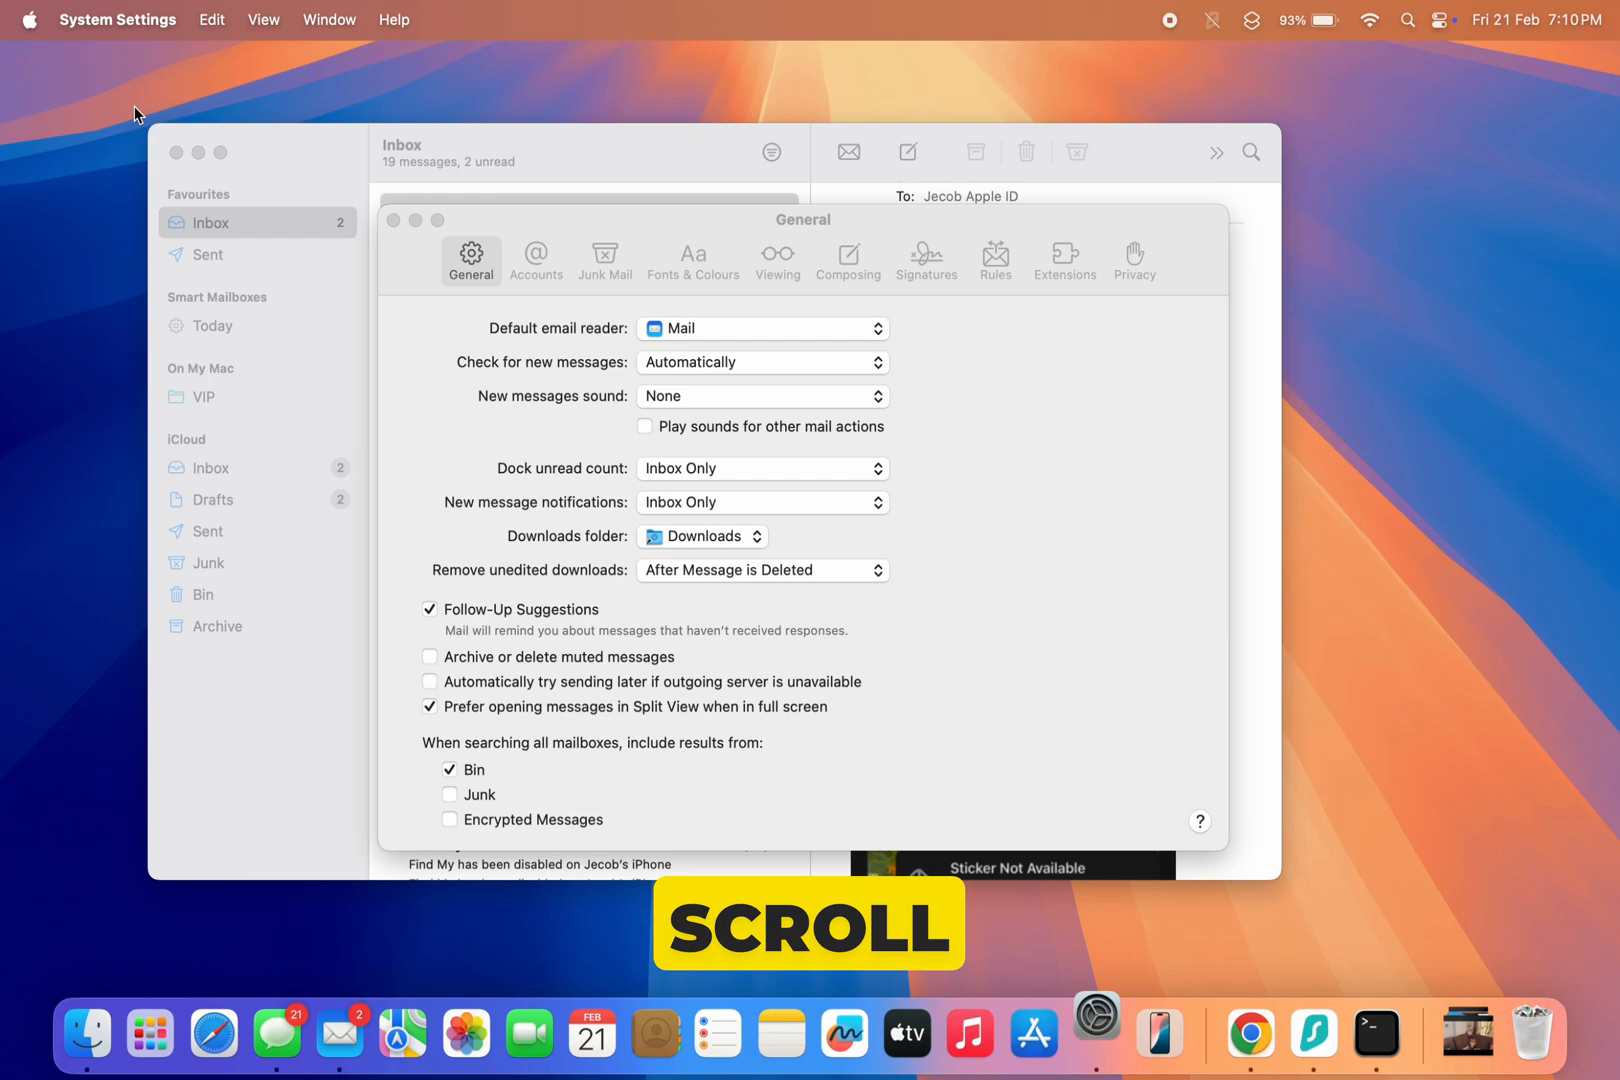
click(1099, 1034)
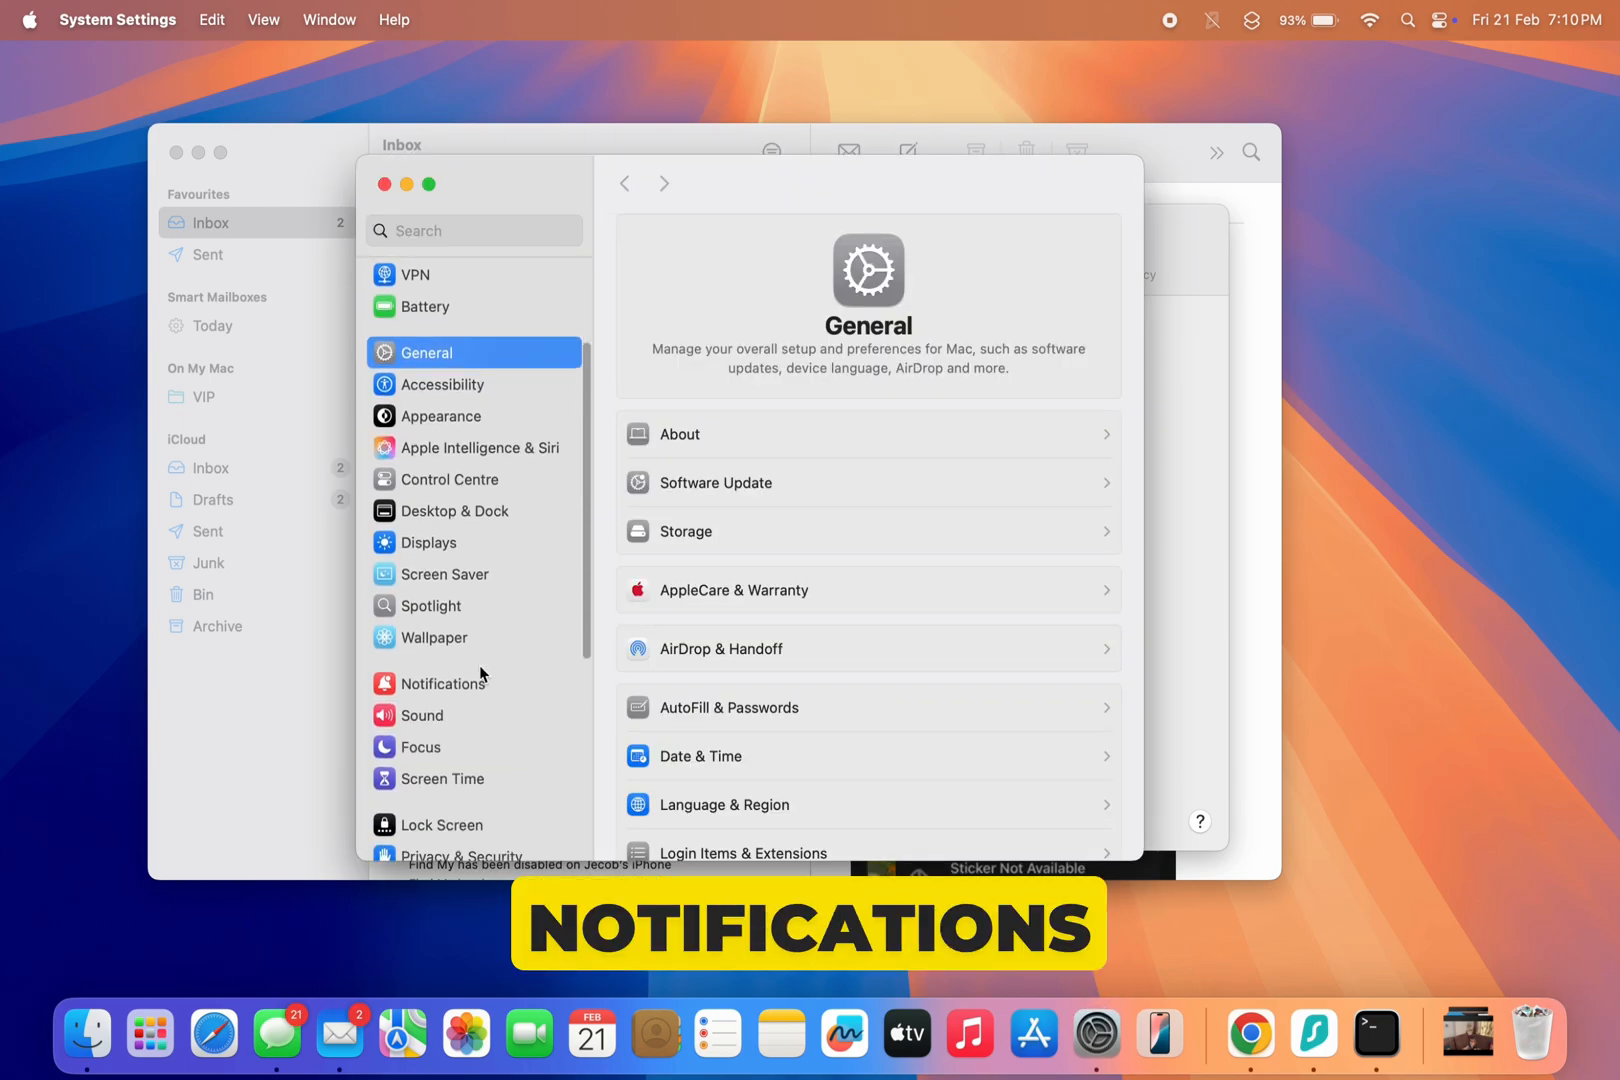
click(445, 683)
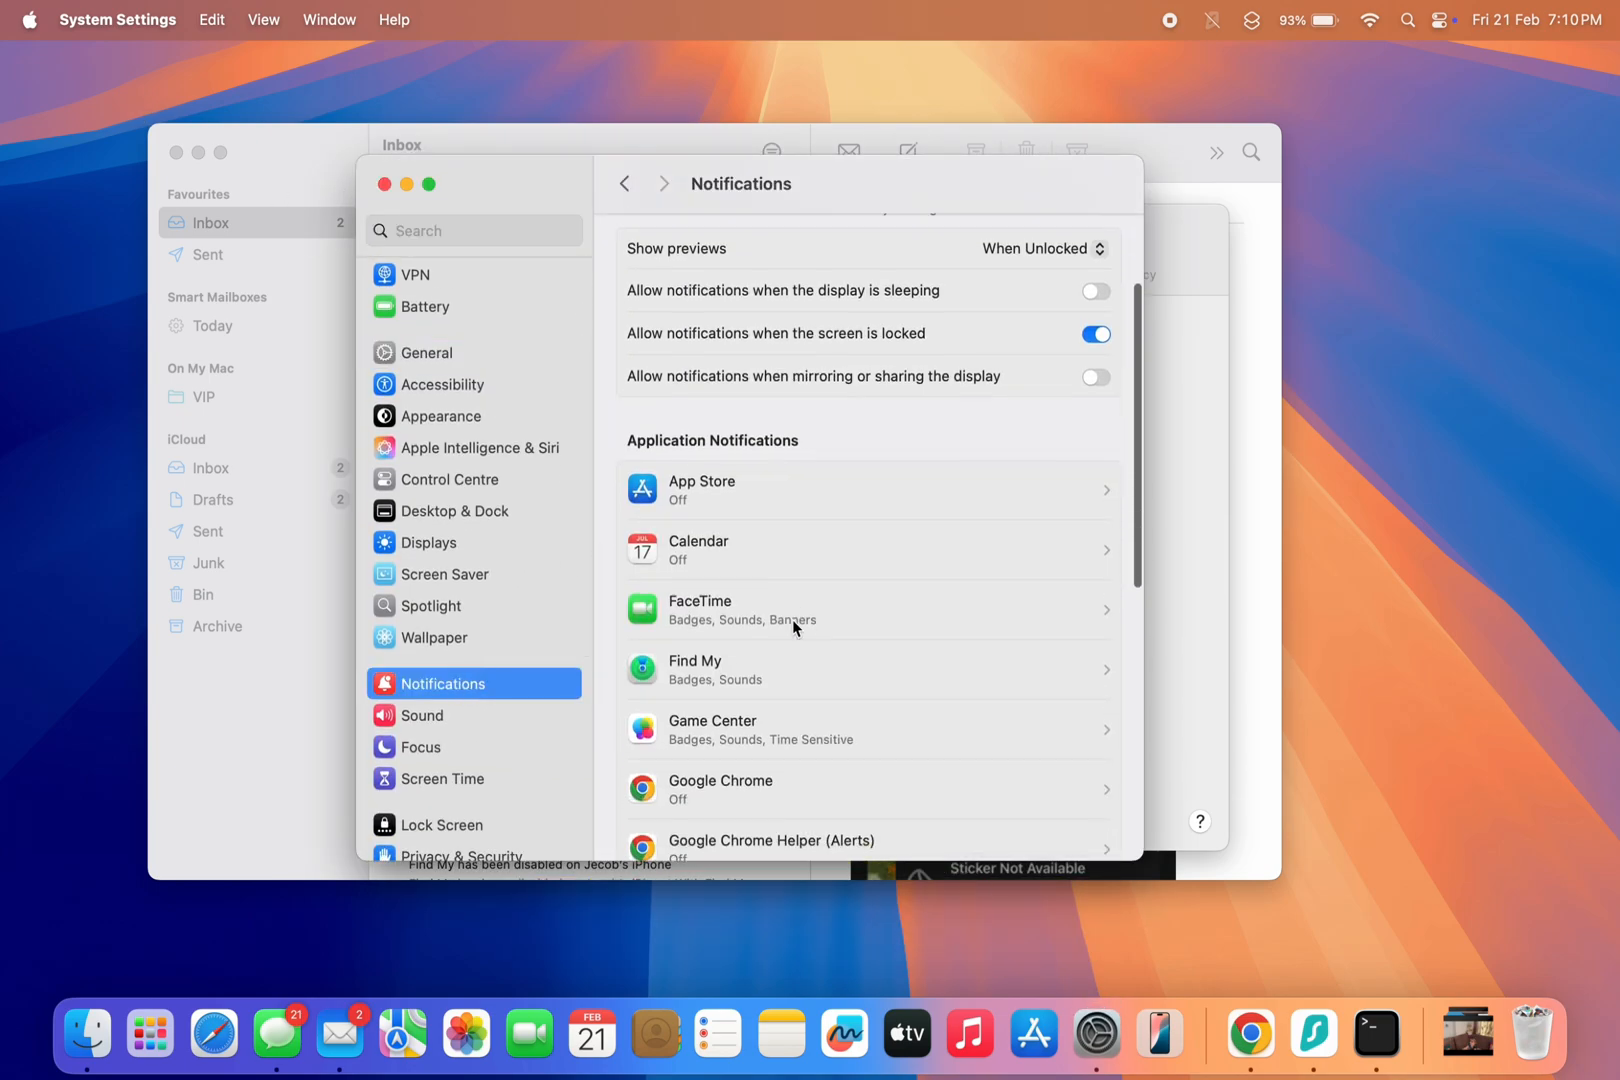
scroll(down, 3)
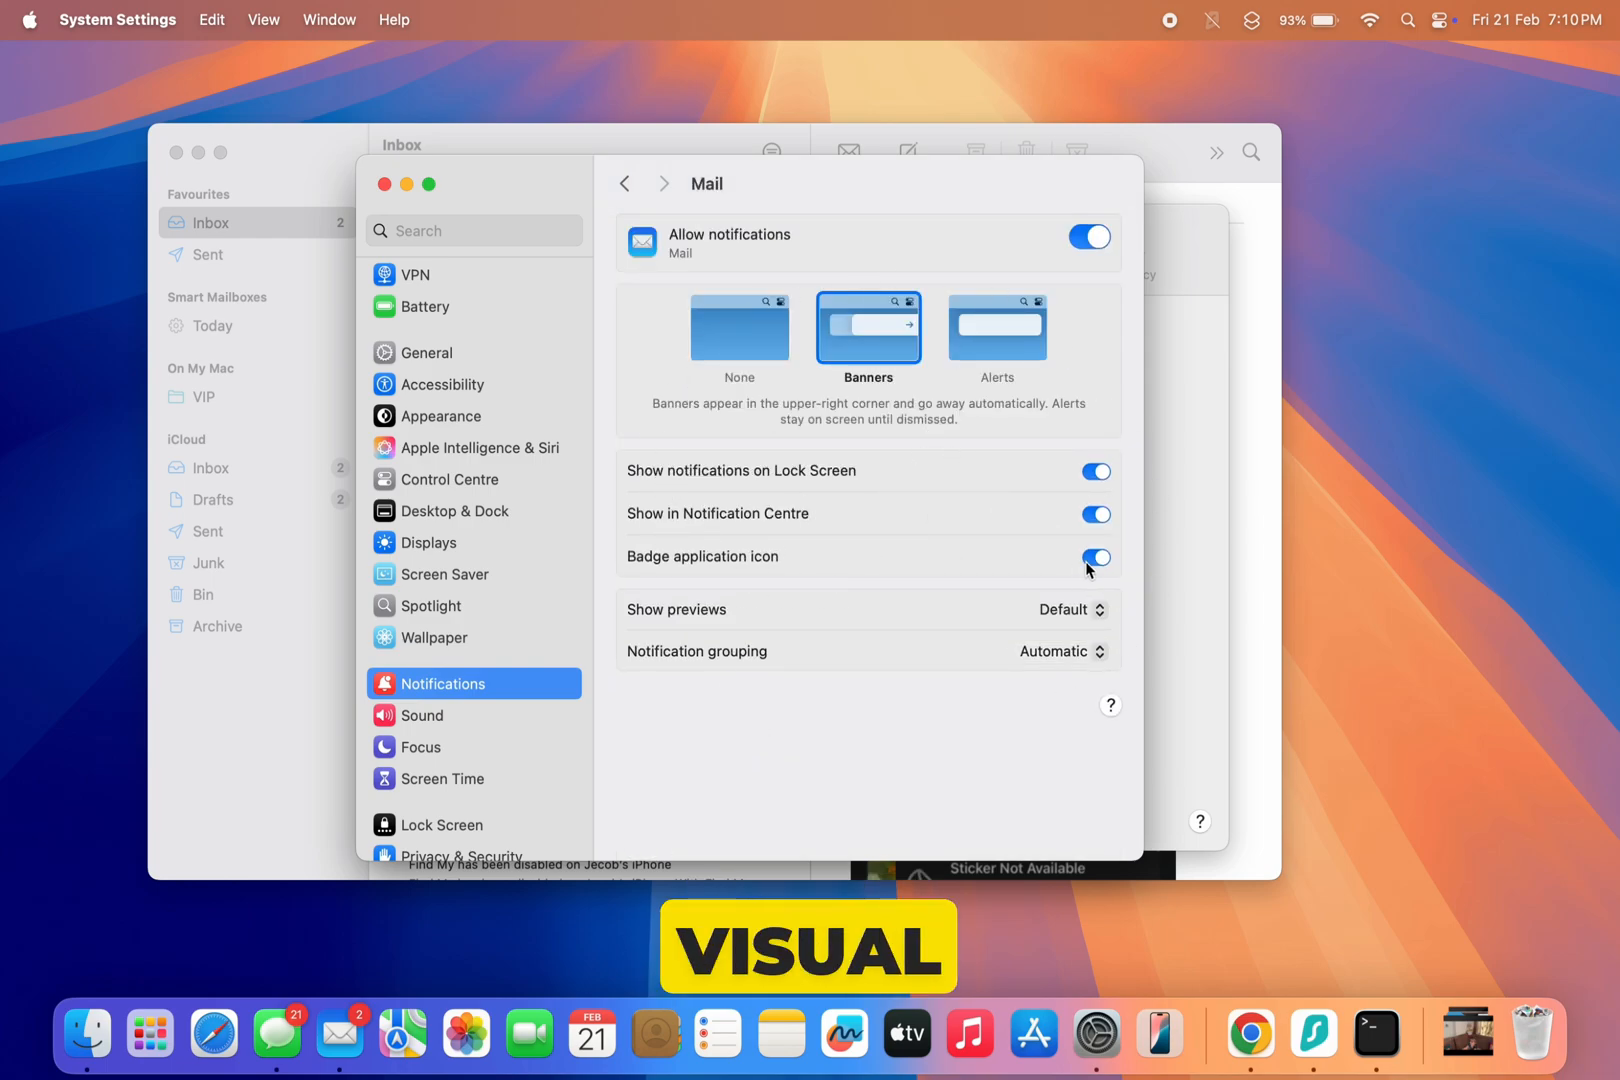
Turn off Mail's application icon badge, then close System Settings and Mail Settings
click(739, 326)
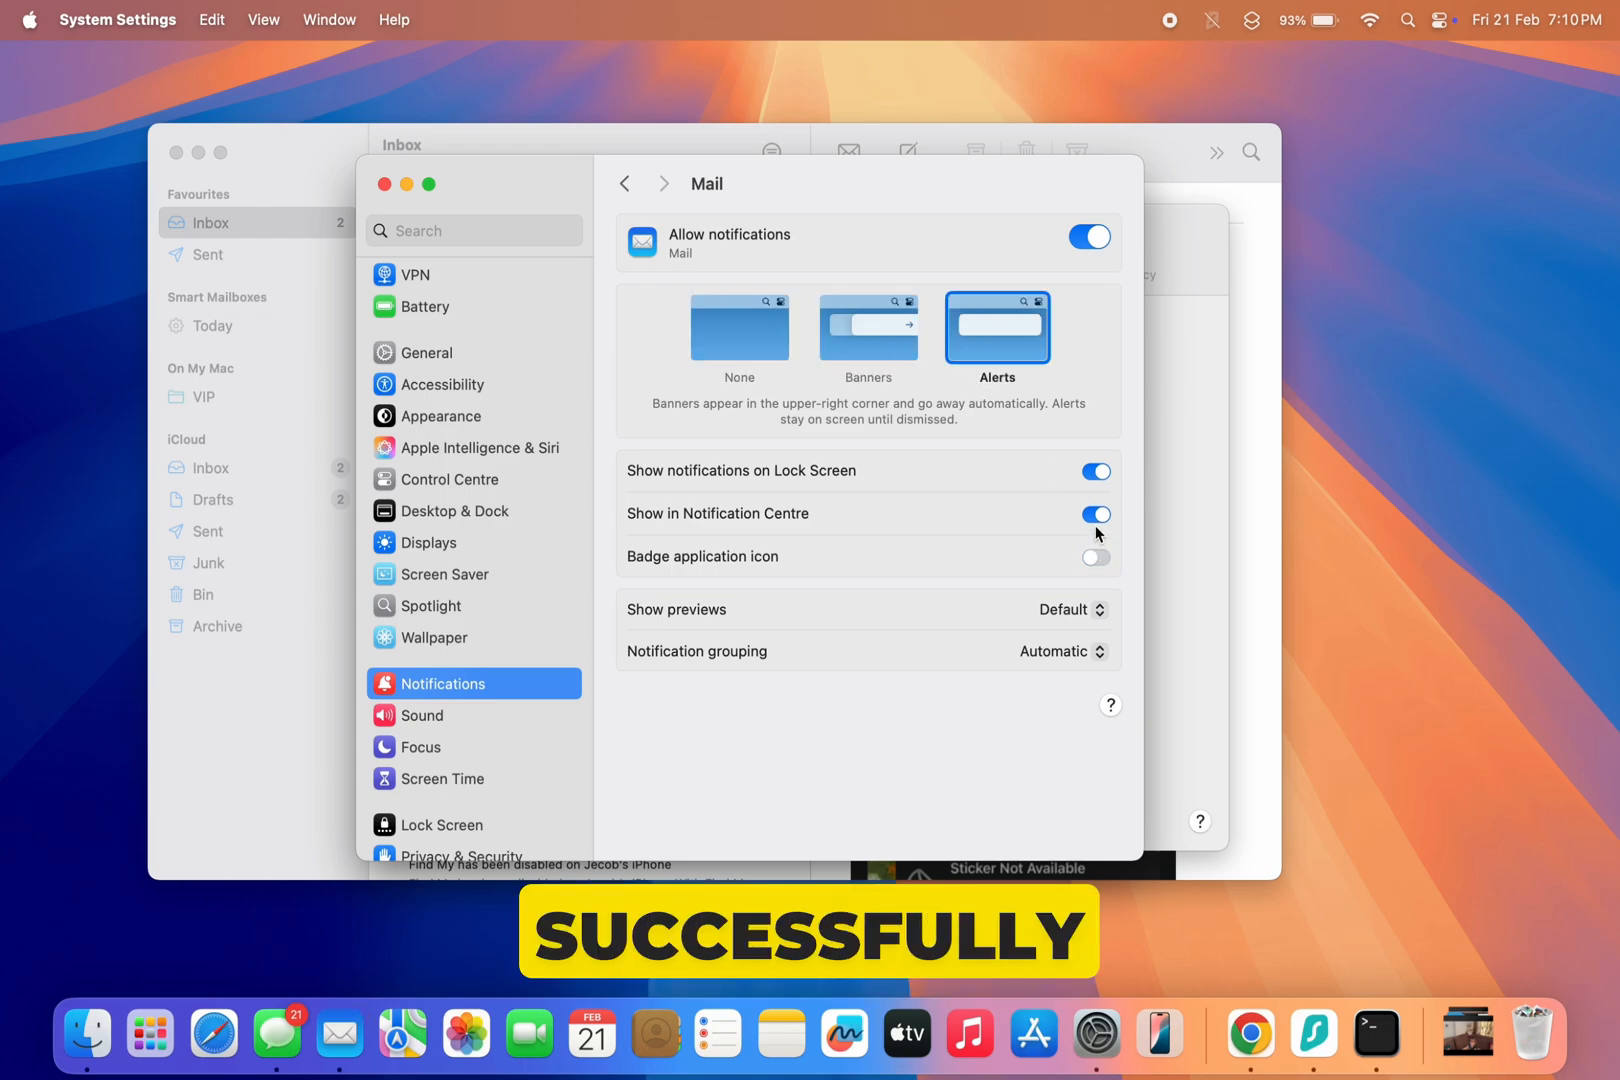
click(1095, 514)
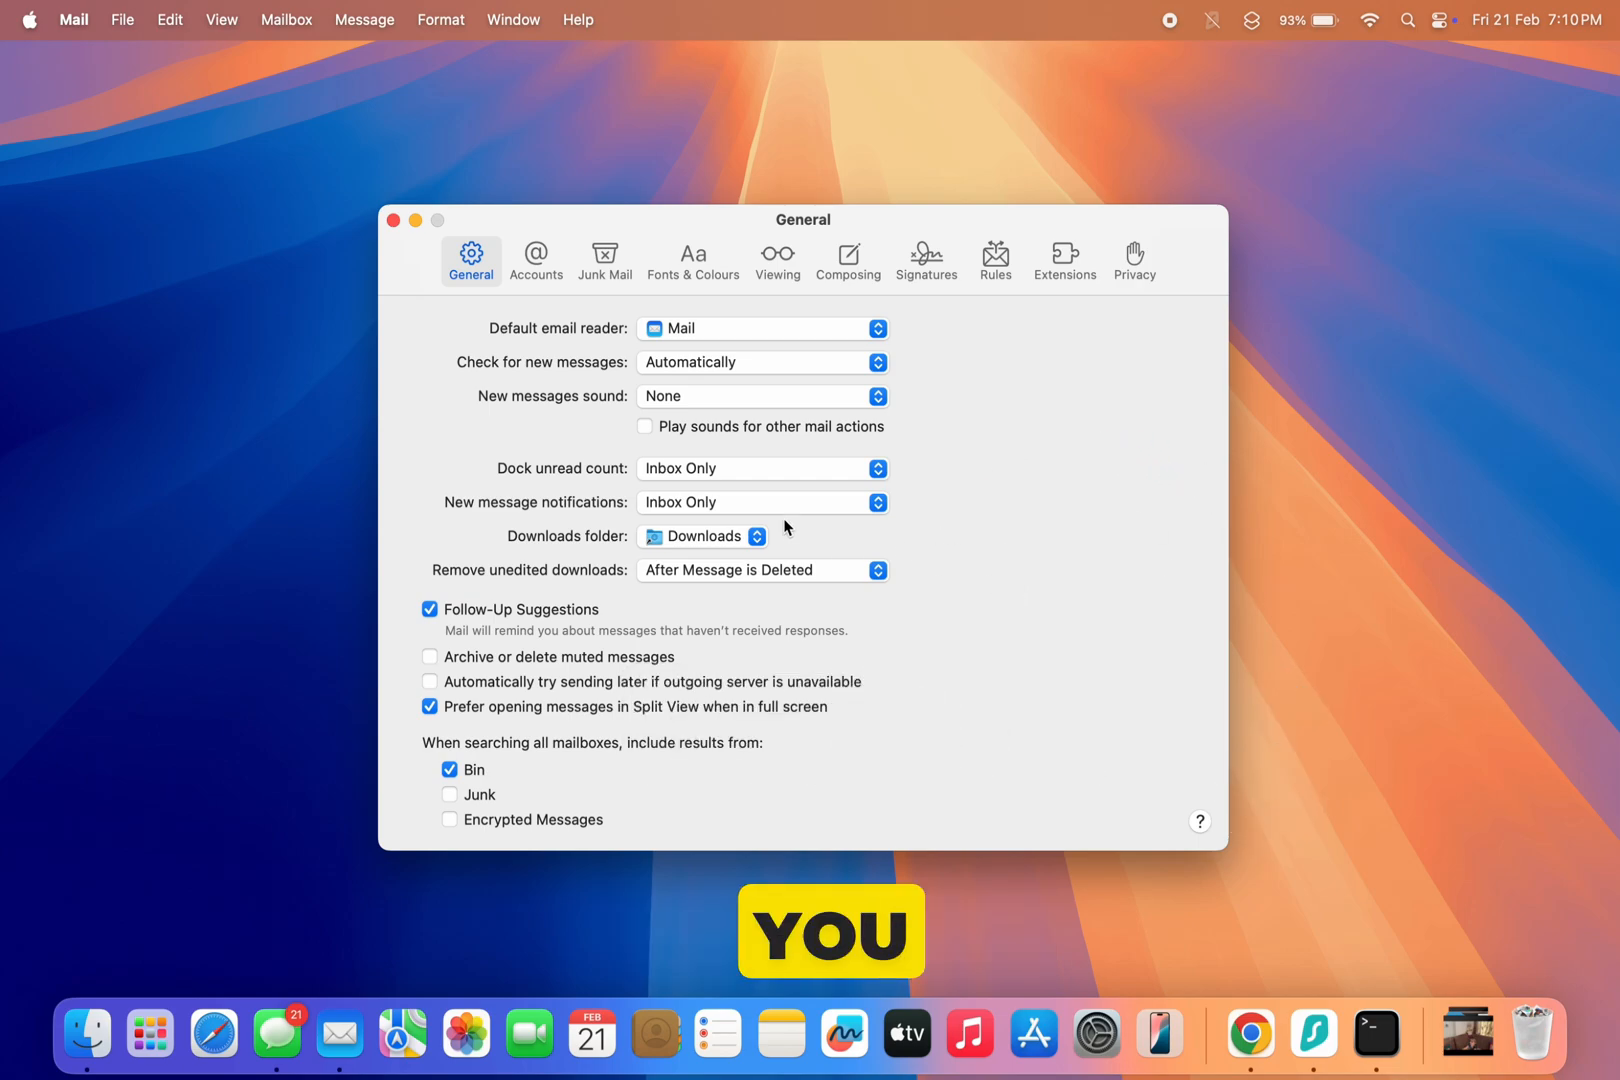
click(392, 221)
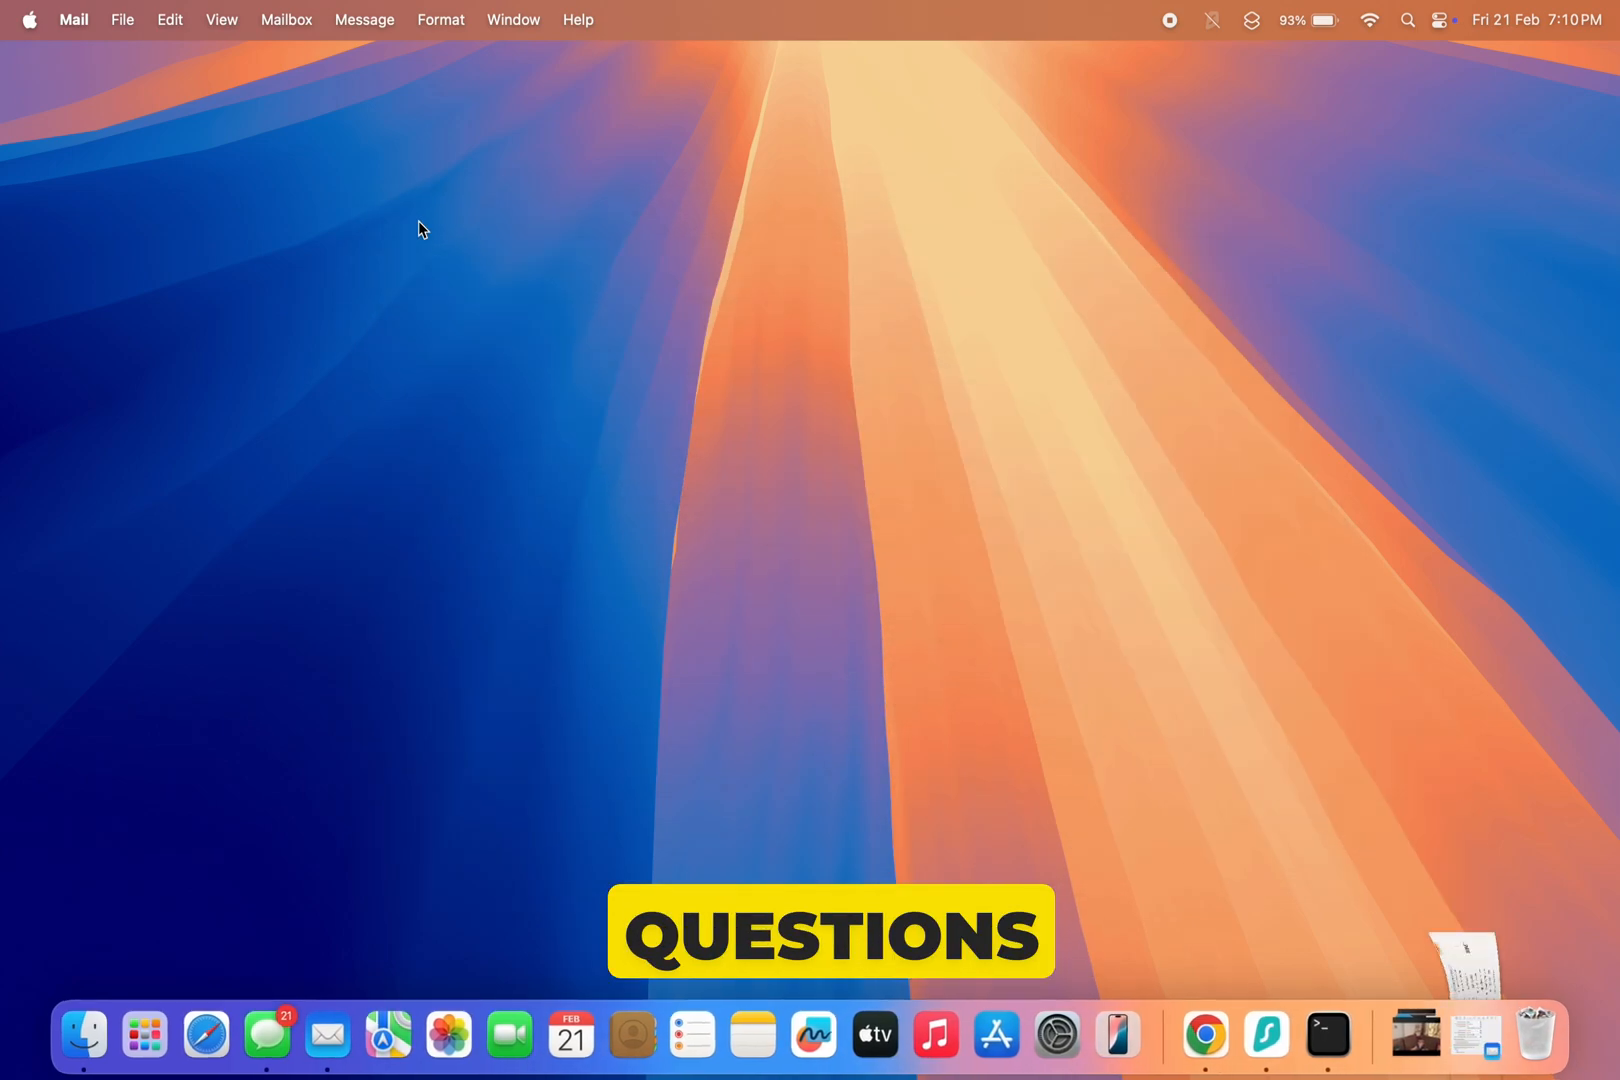